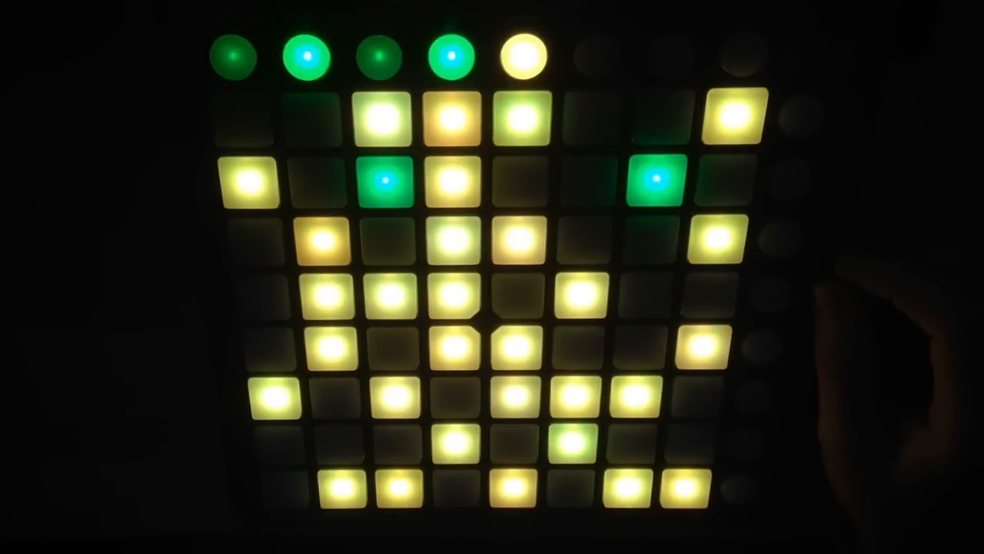
pyautogui.click(326, 296)
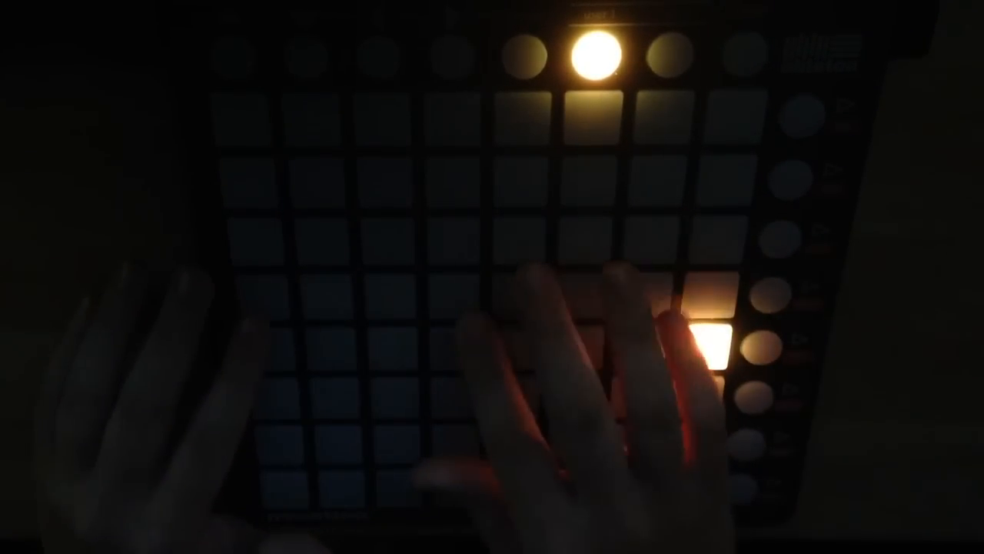
pyautogui.click(265, 300)
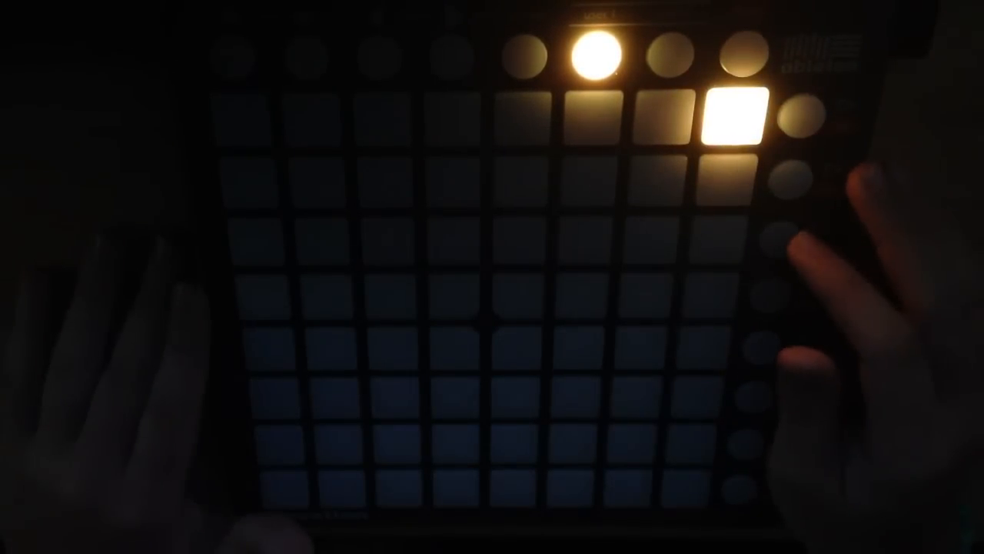
pyautogui.click(454, 115)
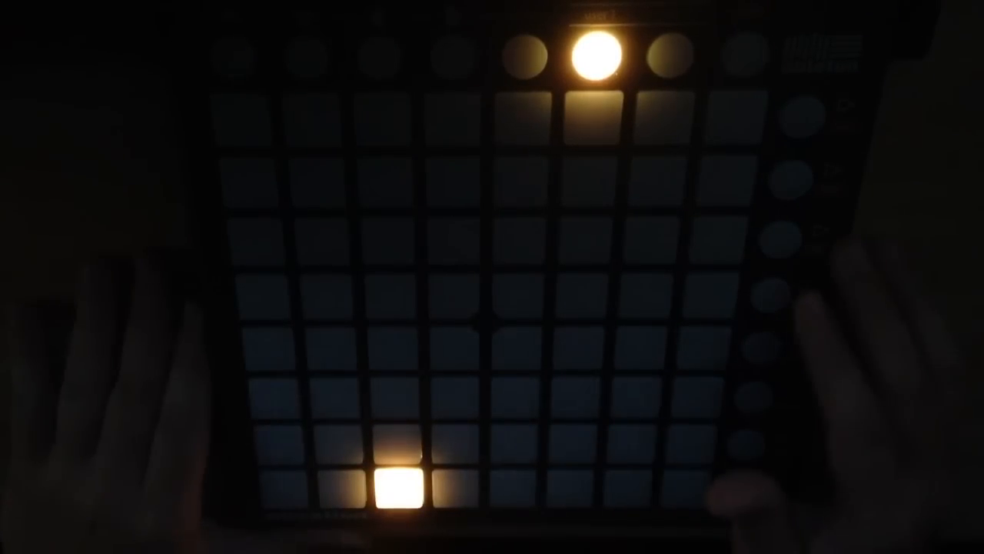
pyautogui.click(522, 400)
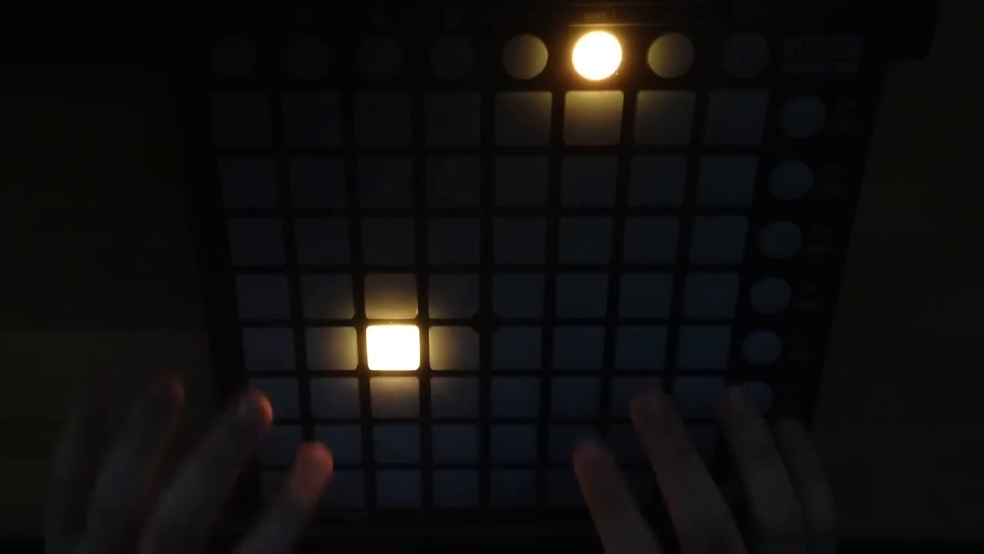
pyautogui.click(630, 438)
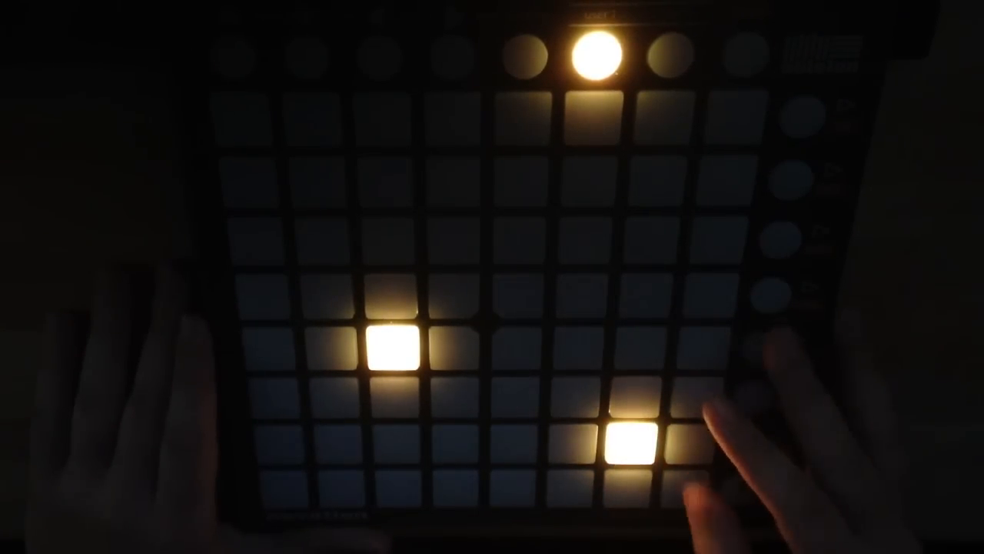
pyautogui.click(720, 161)
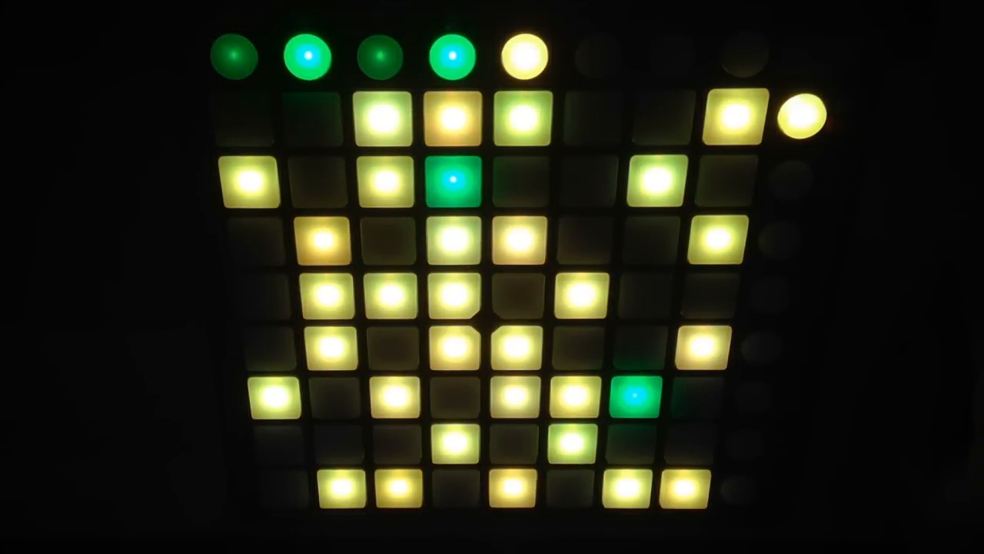
pyautogui.click(323, 239)
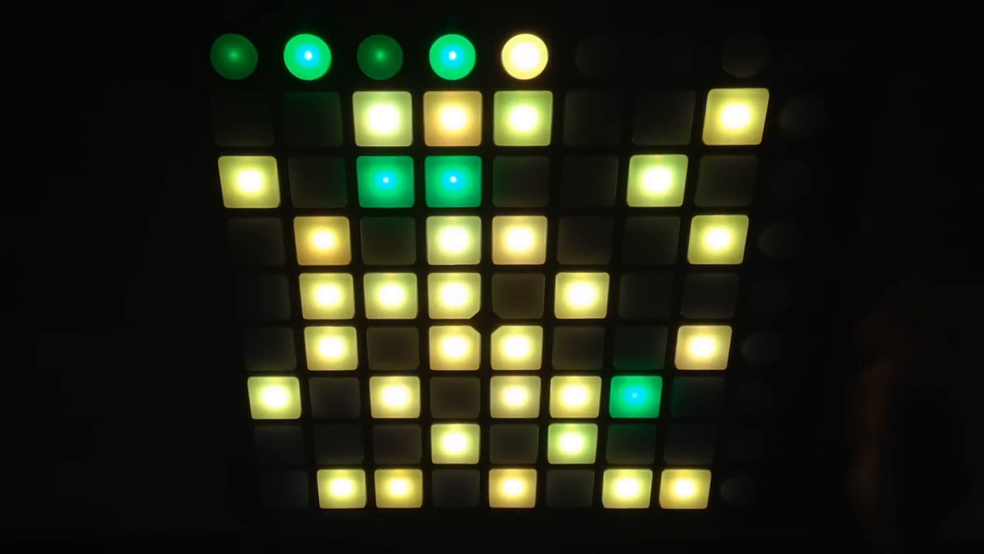
pyautogui.click(326, 296)
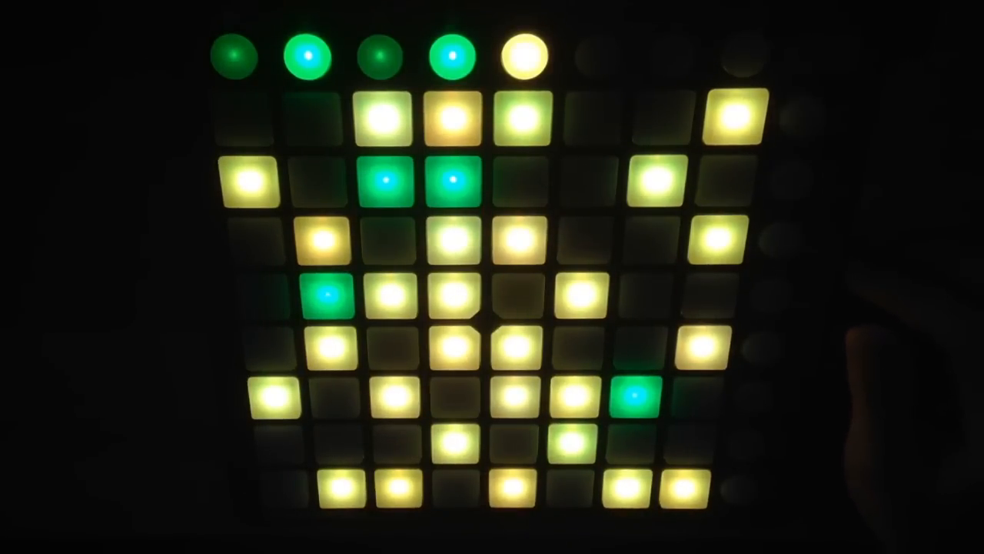
pyautogui.click(327, 295)
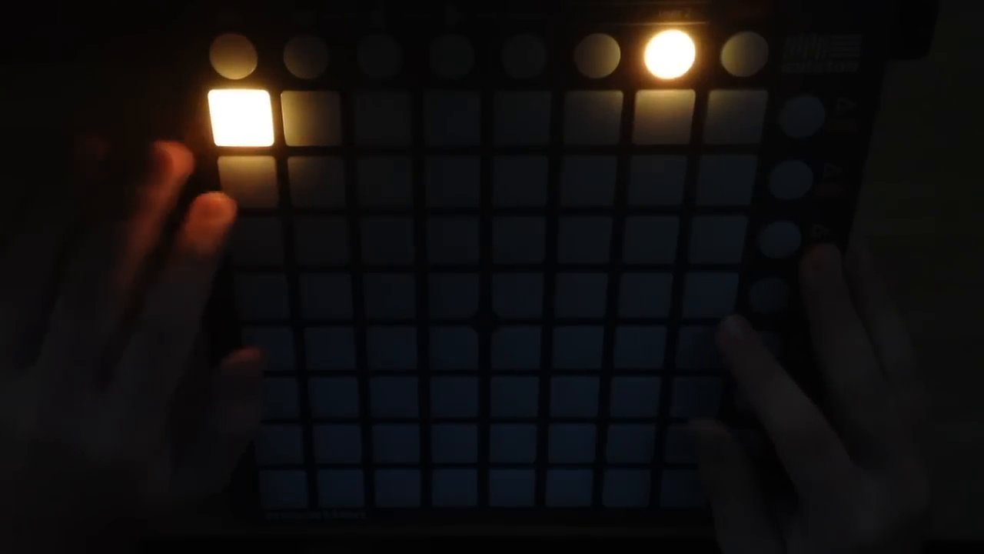
pyautogui.click(572, 300)
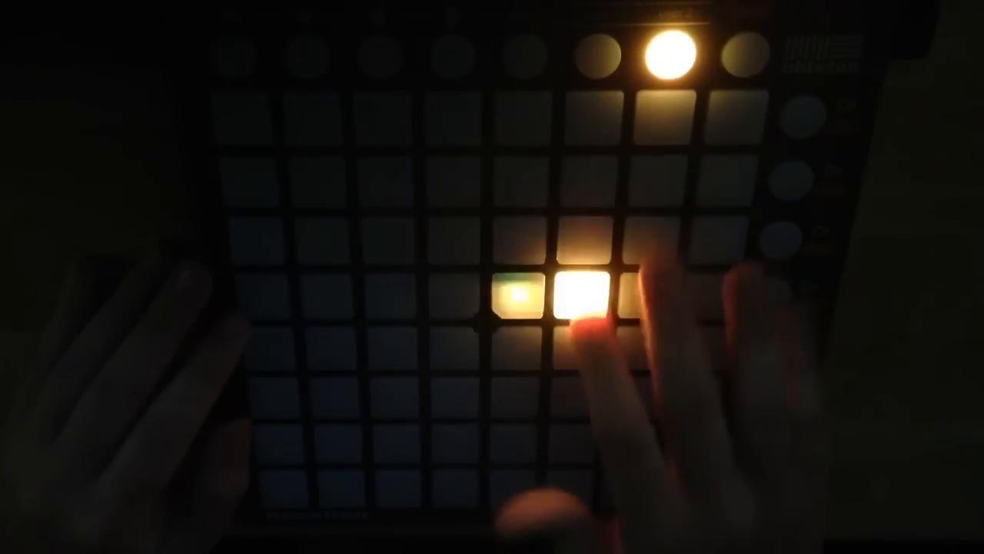